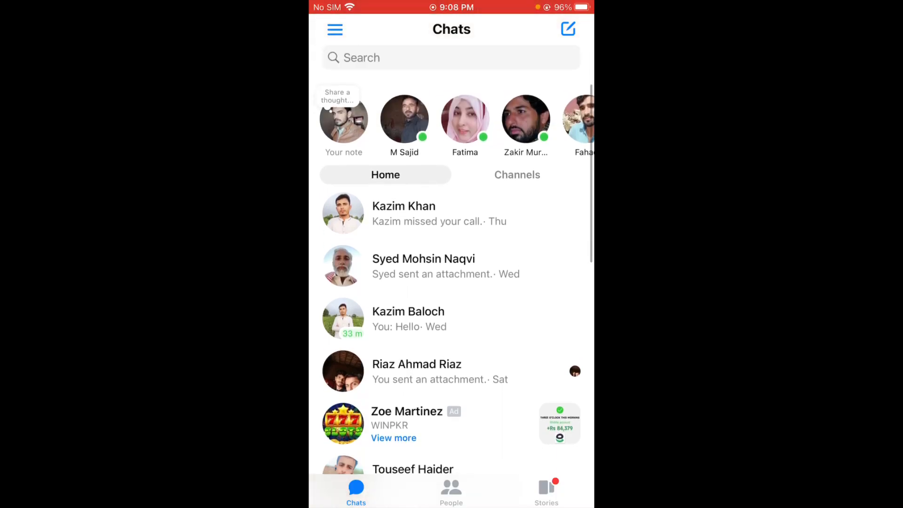
Scroll through the Messenger Chats list, then go home and swipe to the page with Settings
{"action": "scroll", "scroll_direction": "down", "scroll_amount": 3}
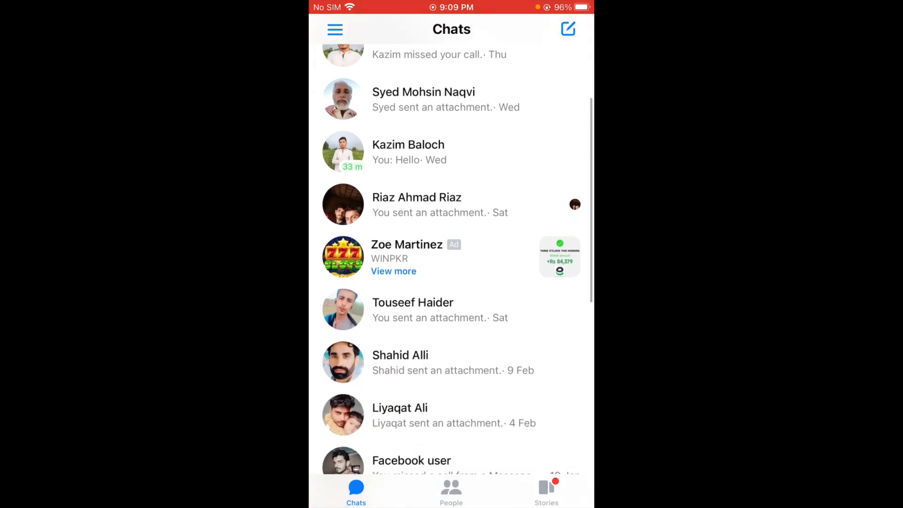
{"action": "scroll", "scroll_direction": "down", "scroll_amount": 3}
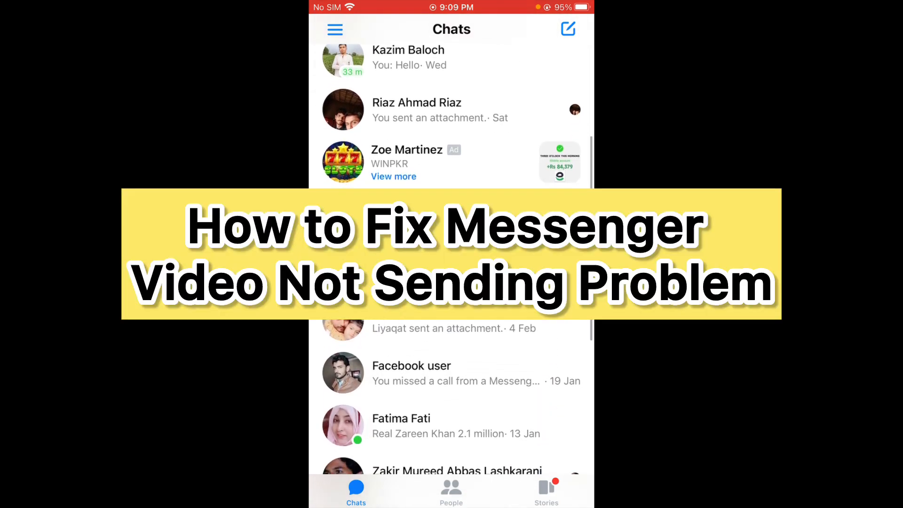
{"action": "scroll", "scroll_direction": "down", "scroll_amount": 3}
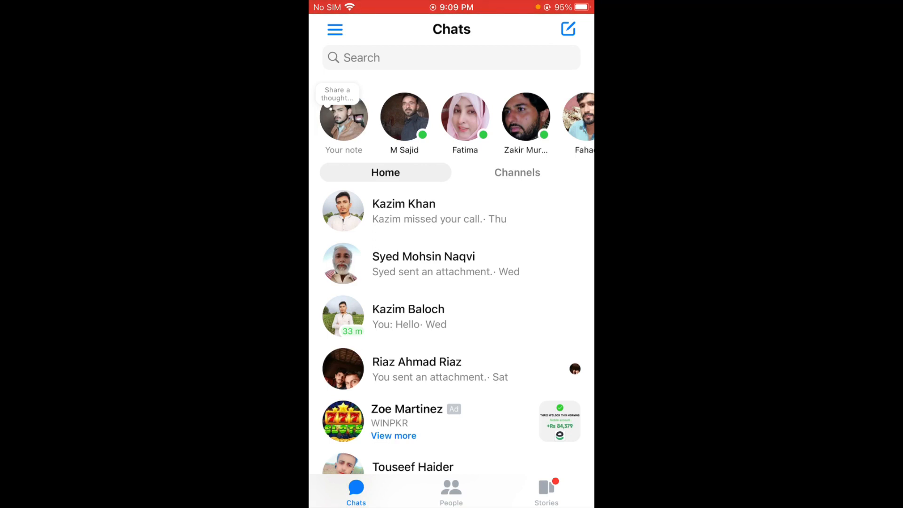
{"action": "scroll", "scroll_direction": "down", "scroll_amount": 3}
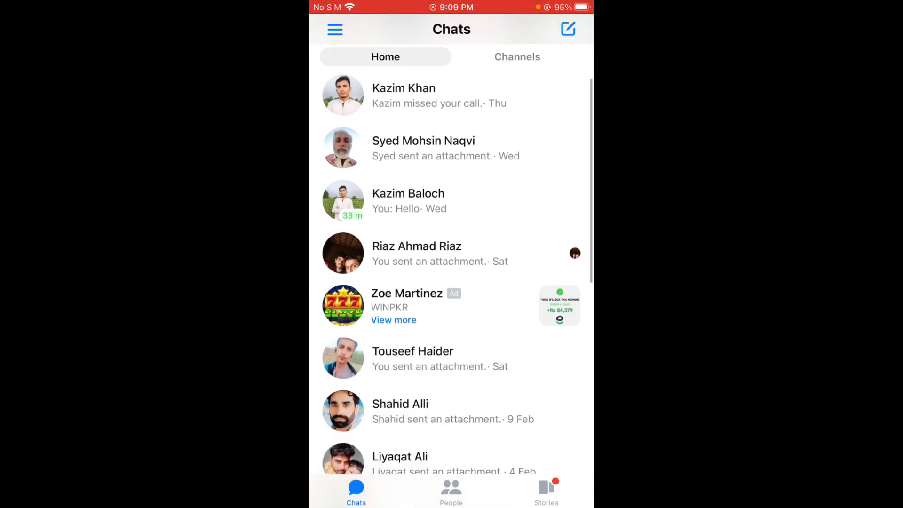
{"action": "scroll", "scroll_direction": "down", "scroll_amount": 3}
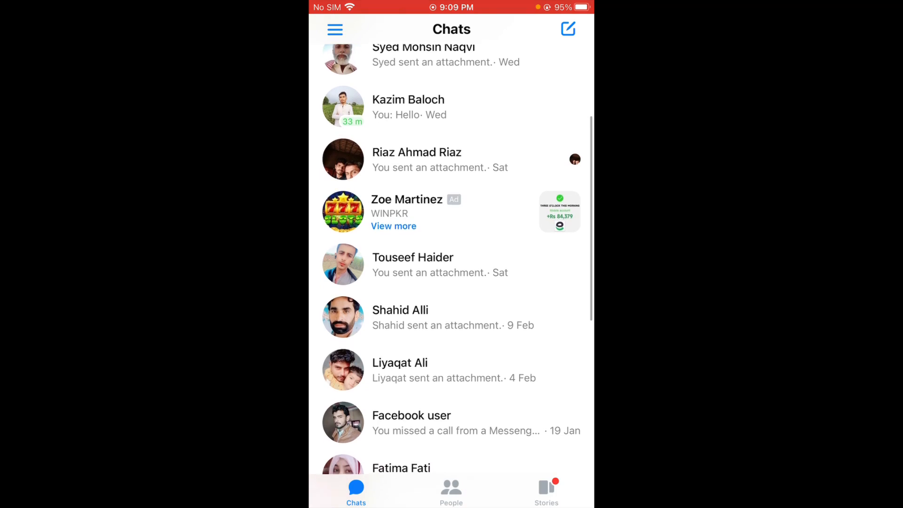
{"action": "scroll", "scroll_direction": "down", "scroll_amount": 3}
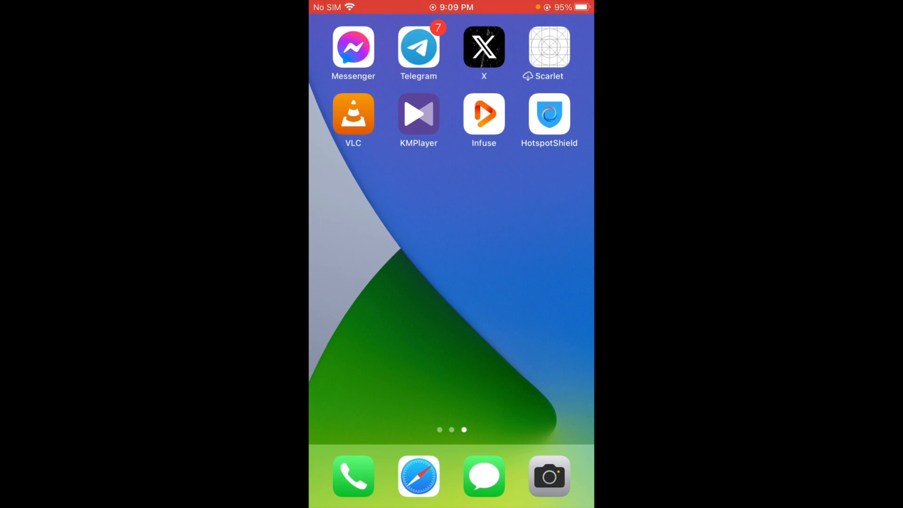
{"action": "scroll", "scroll_direction": "right", "scroll_amount": 3}
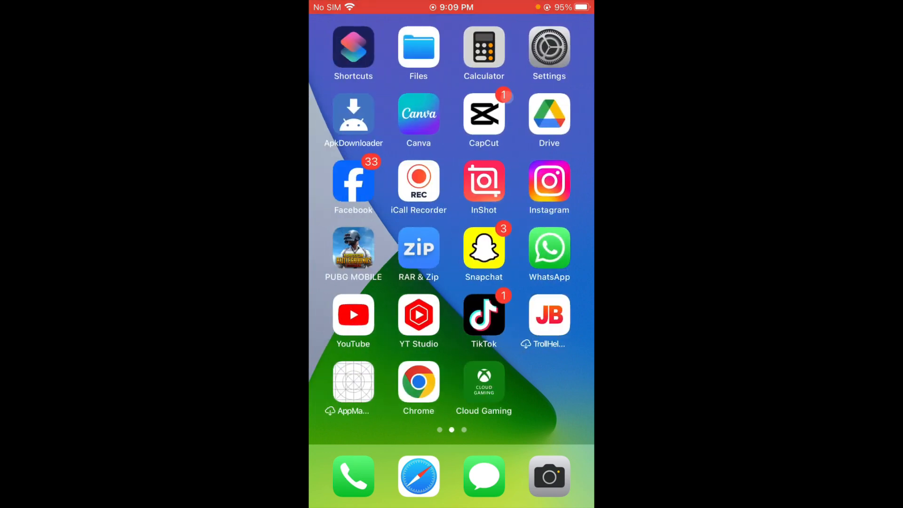
Check that Wi-Fi is connected to Tenda_58BA08, then scroll the main Settings list to General
{"action": "left_click", "coordinate": [550, 47]}
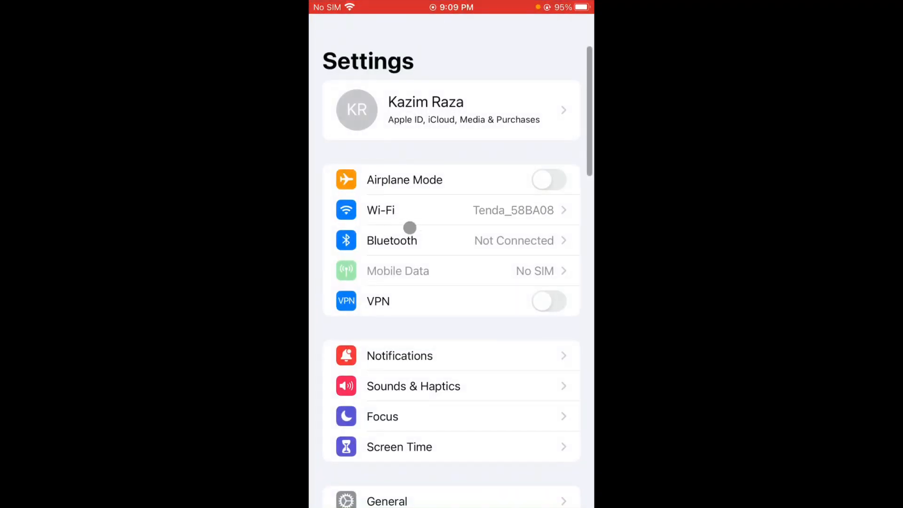
{"action": "left_click", "coordinate": [380, 210]}
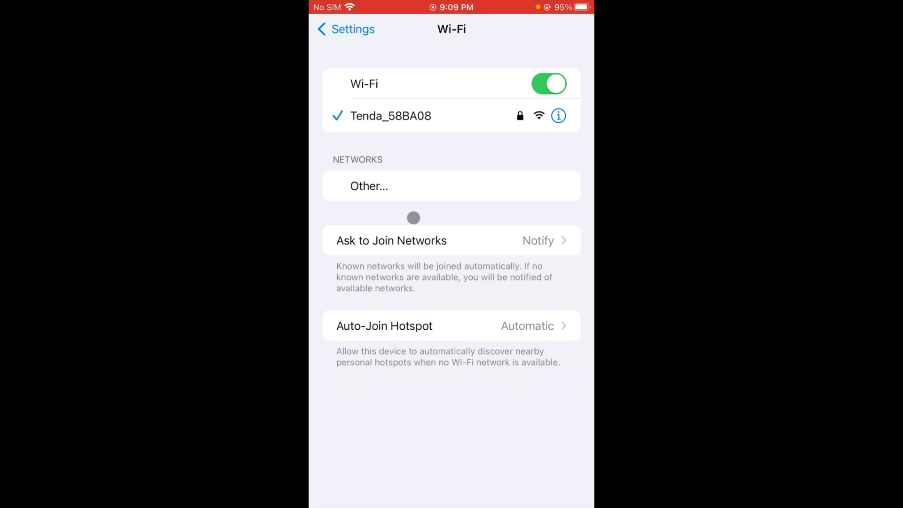
{"action": "left_click", "coordinate": [345, 29]}
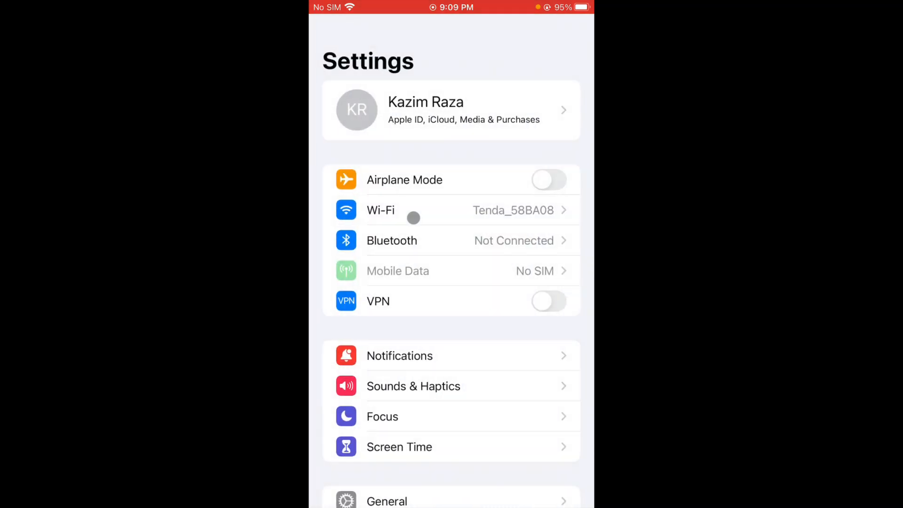
{"action": "scroll", "scroll_direction": "down", "scroll_amount": 3}
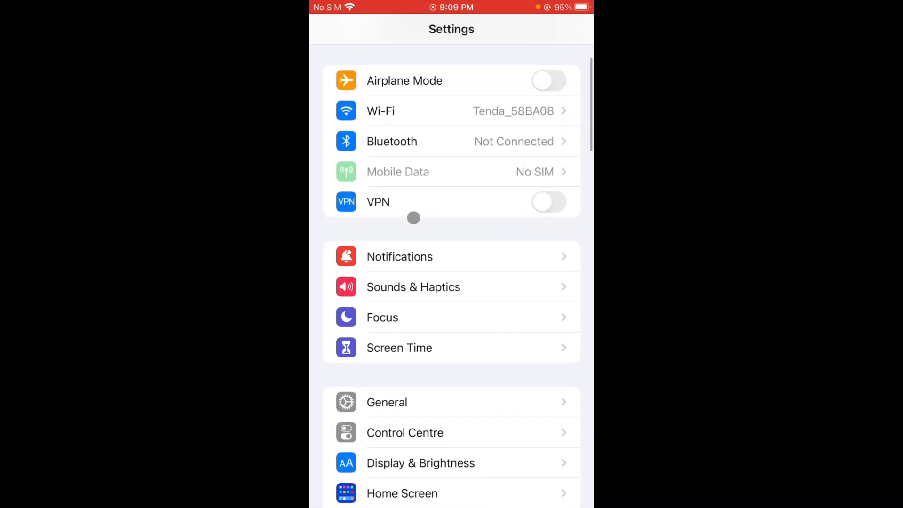
{"action": "scroll", "scroll_direction": "down", "scroll_amount": 3}
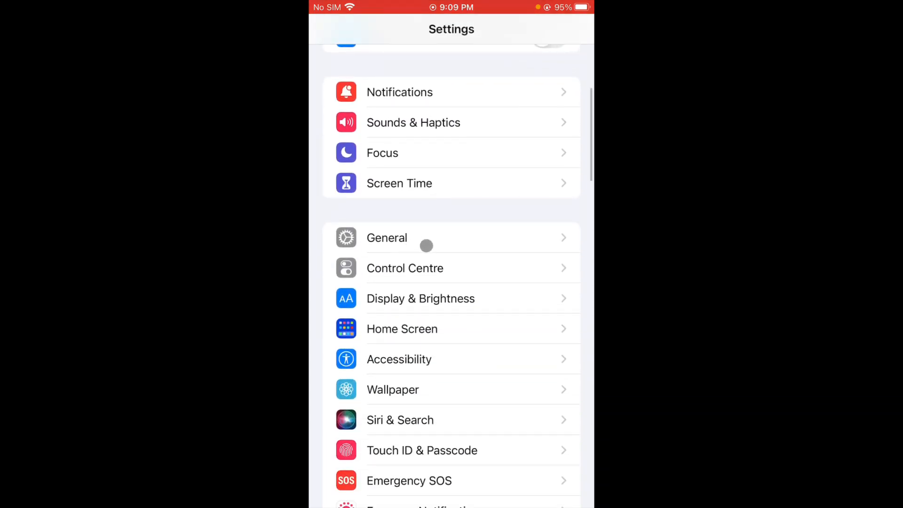
Verify VPN shows Not Connected under General > VPN & Device Management, then go back
{"action": "left_click", "coordinate": [387, 237]}
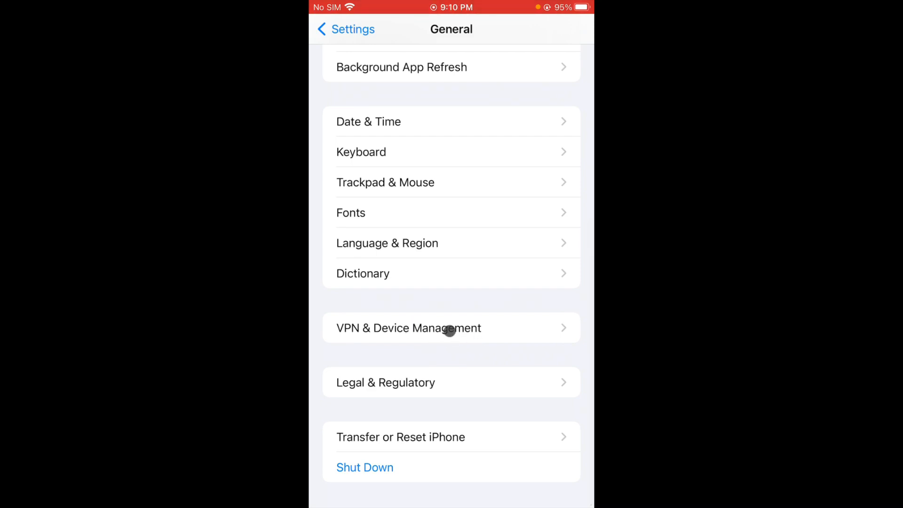
{"action": "left_click", "coordinate": [450, 327]}
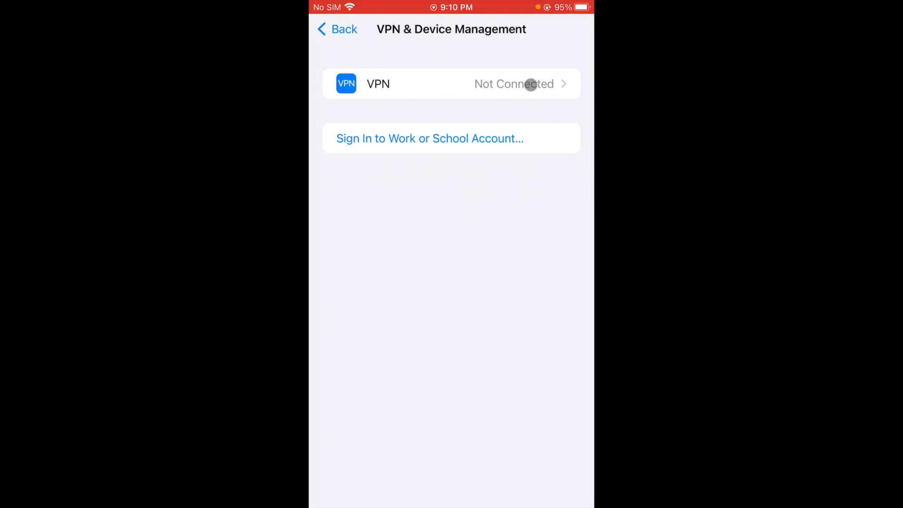
{"action": "left_click", "coordinate": [336, 29]}
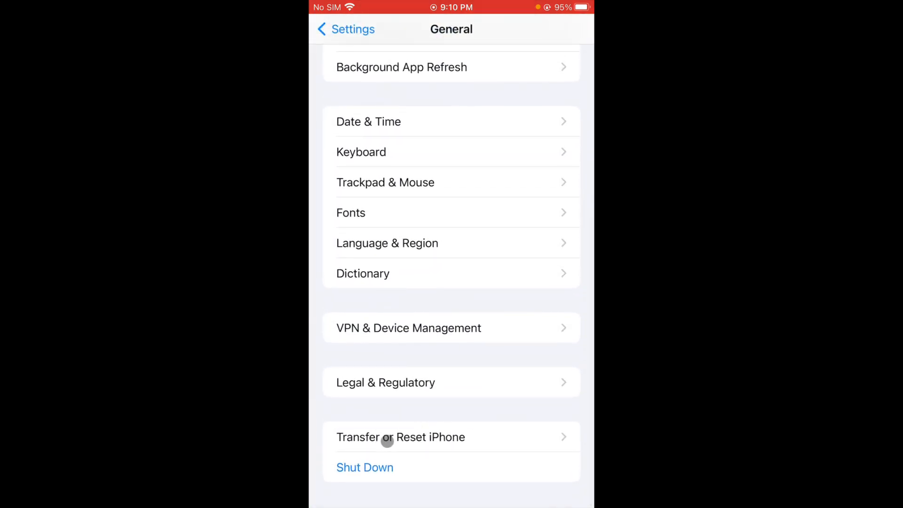
Choose Reset Network Settings under Transfer or Reset iPhone, then return to Settings
{"action": "left_click", "coordinate": [387, 440]}
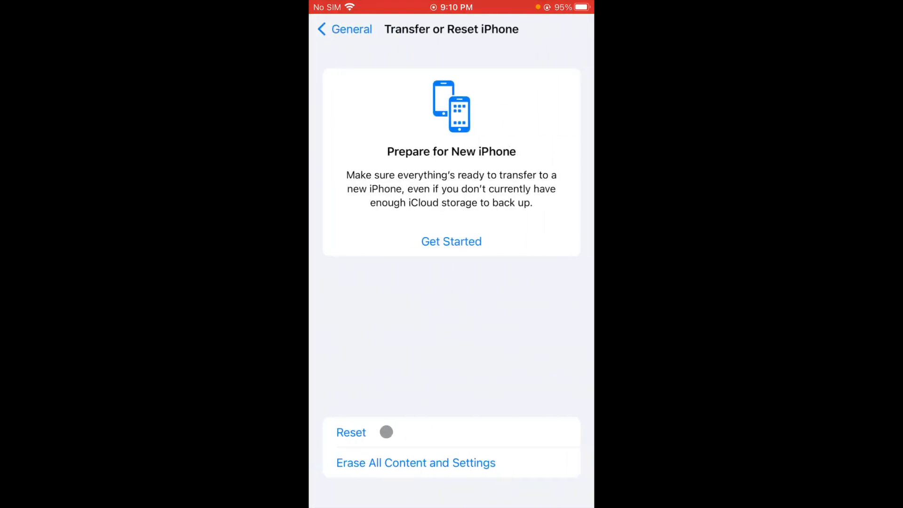
{"action": "left_click", "coordinate": [351, 432]}
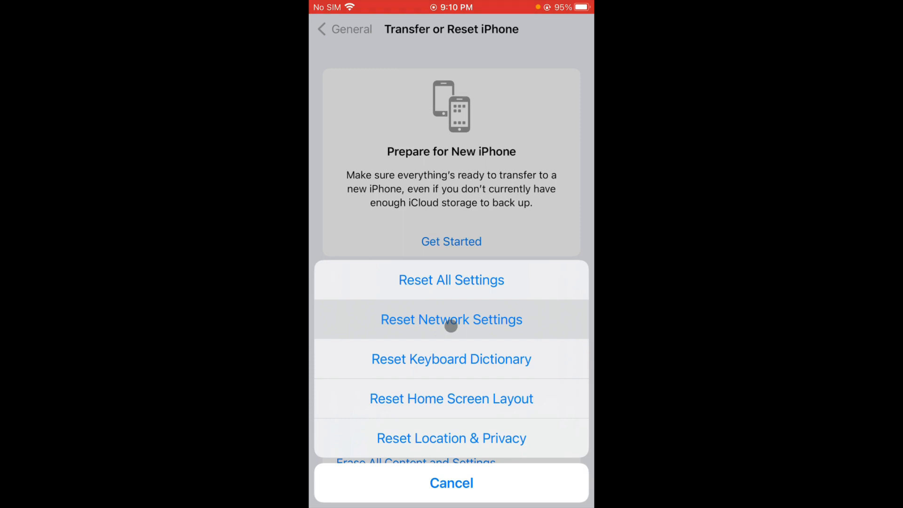
{"action": "left_click", "coordinate": [452, 484]}
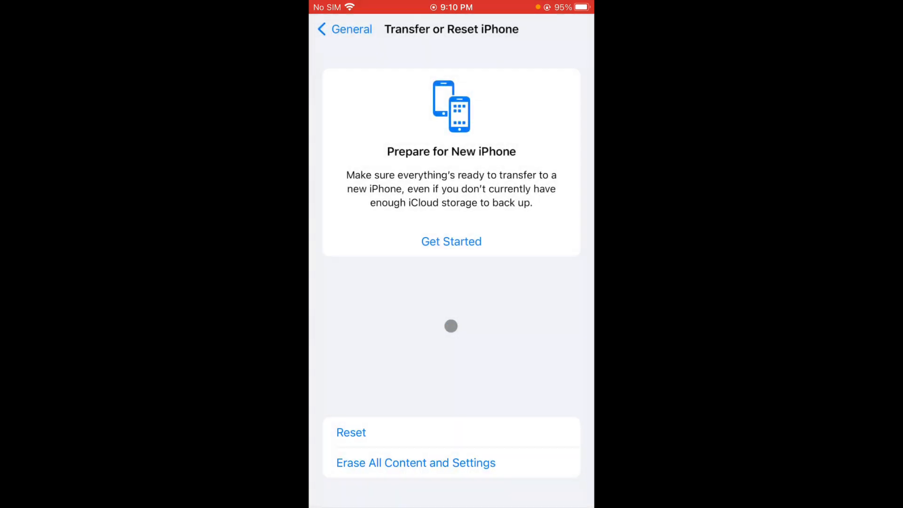
{"action": "left_click", "coordinate": [344, 29]}
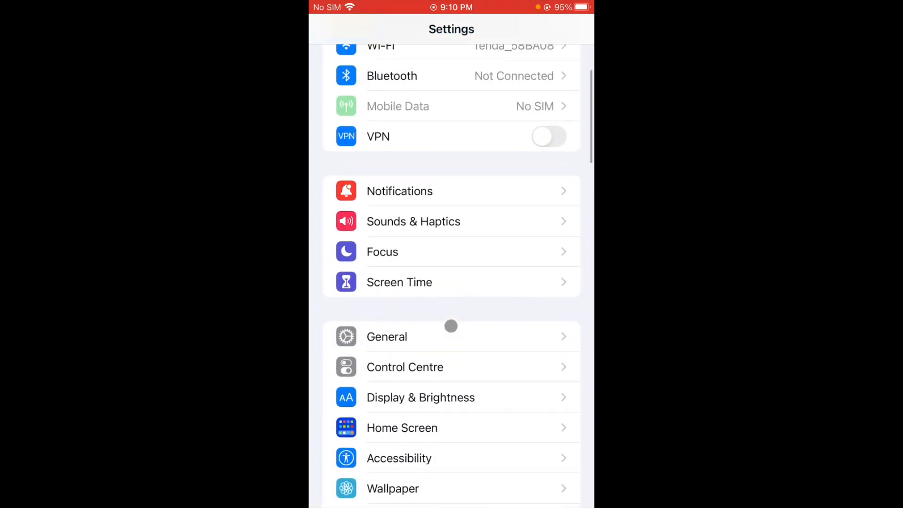
Find Messenger in the App Store and start its update
{"action": "key", "text": "home"}
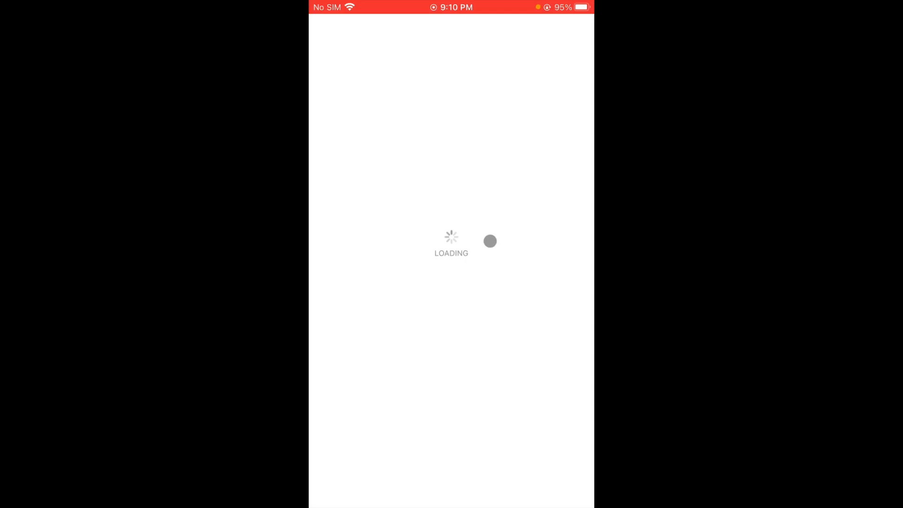
{"action": "left_click", "coordinate": [429, 32]}
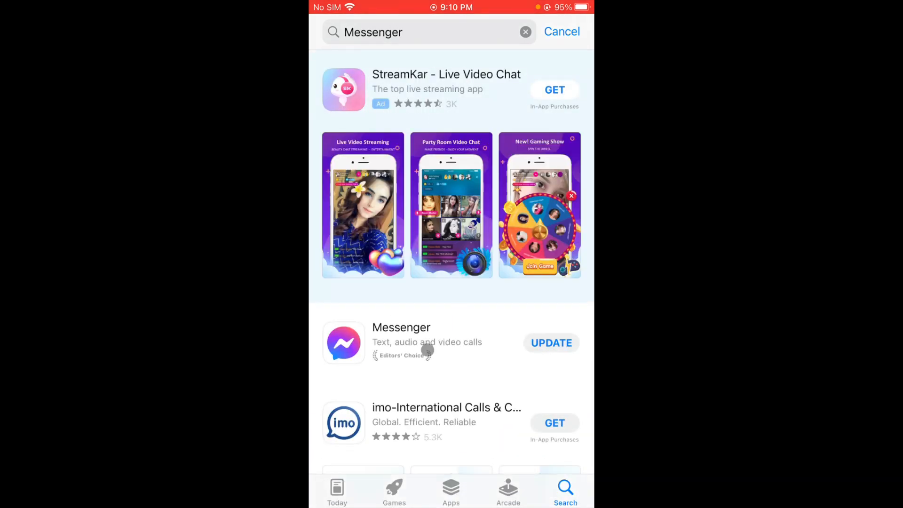
{"action": "left_click", "coordinate": [427, 342]}
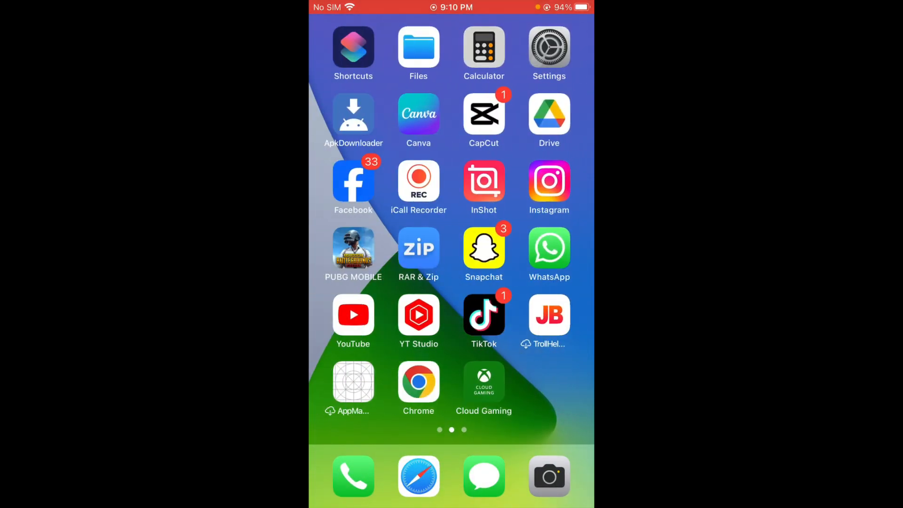
Go to General > iPhone Storage and scroll to Messenger at 168.8 MB
{"action": "left_click", "coordinate": [550, 47]}
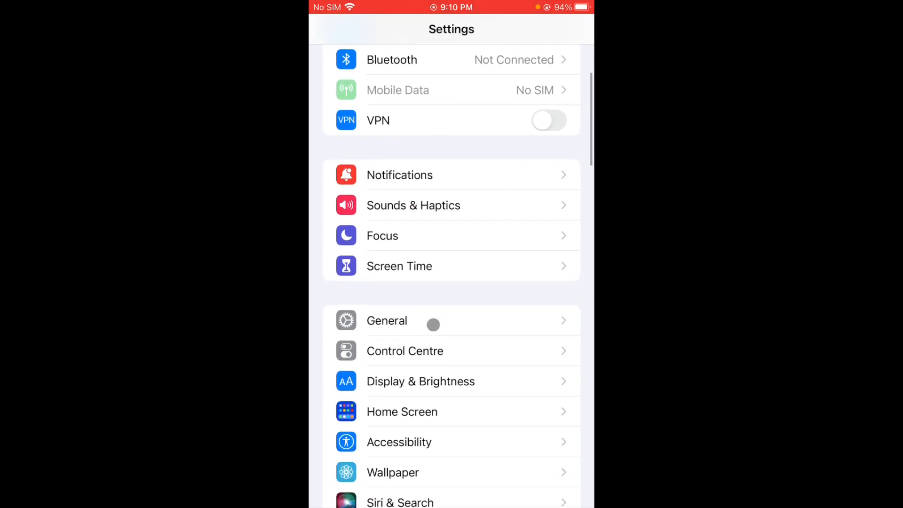
{"action": "left_click", "coordinate": [386, 320]}
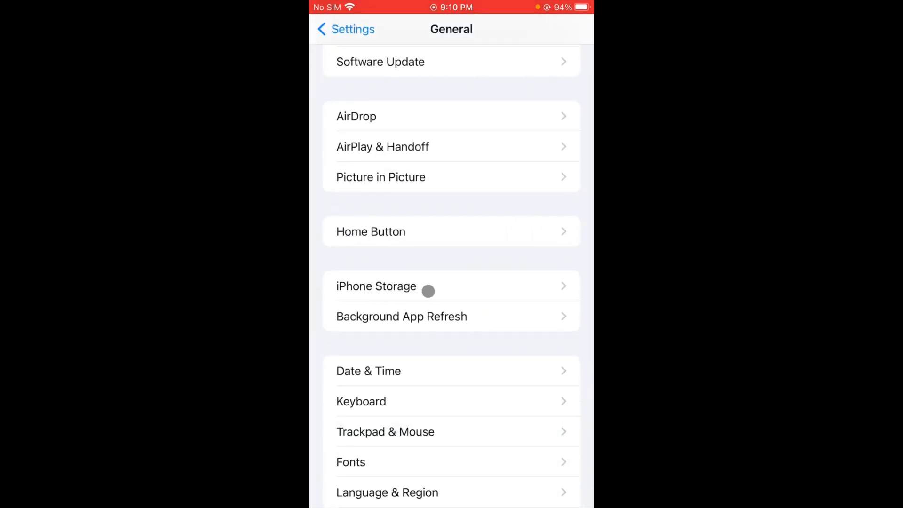
{"action": "left_click", "coordinate": [376, 286]}
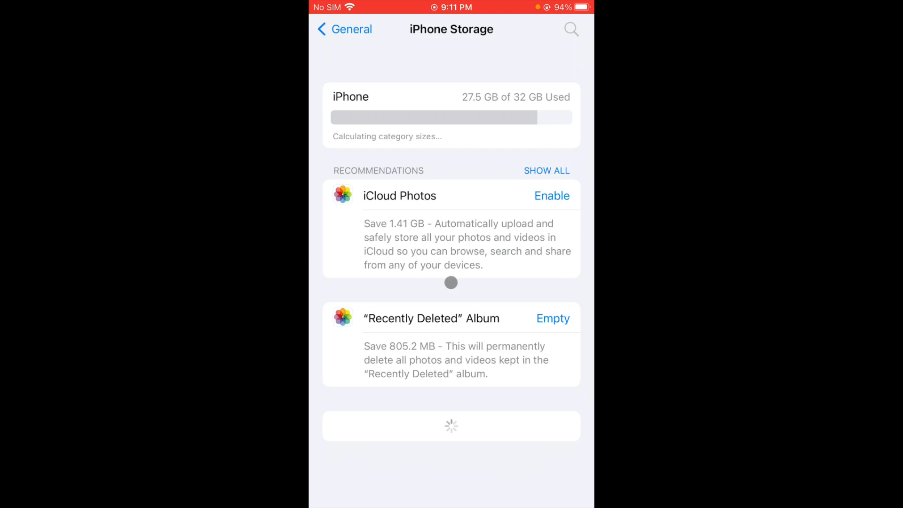
{"action": "scroll", "scroll_direction": "down", "scroll_amount": 3}
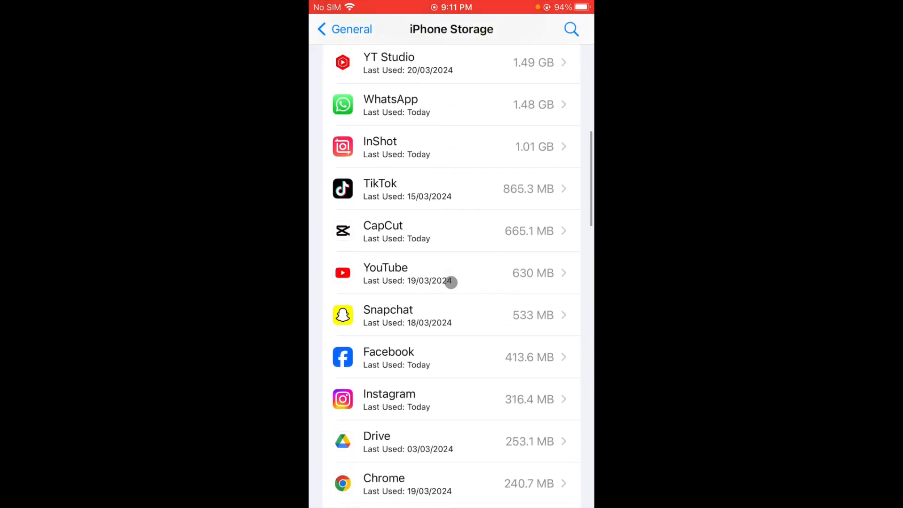
{"action": "scroll", "scroll_direction": "down", "scroll_amount": 3}
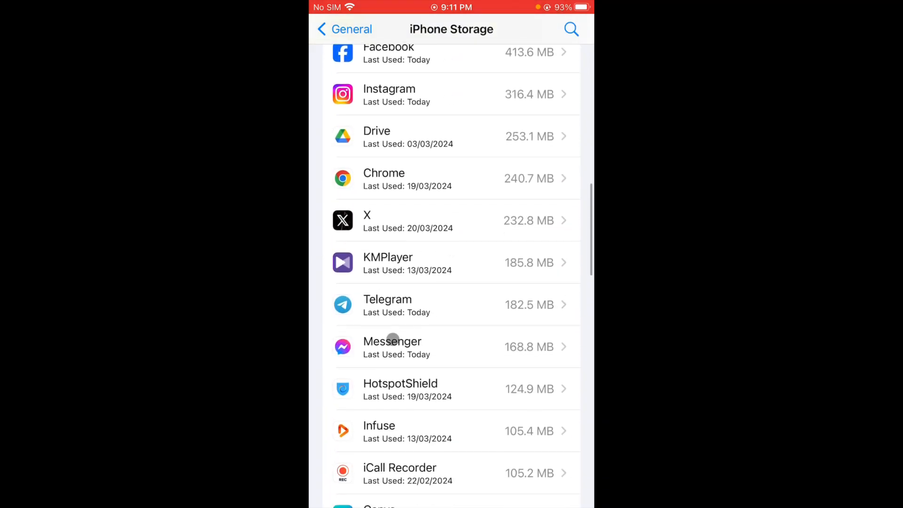
View Messenger's Offload App prompt, cancel it, and return to the home screen page with Messenger
{"action": "left_click", "coordinate": [428, 346]}
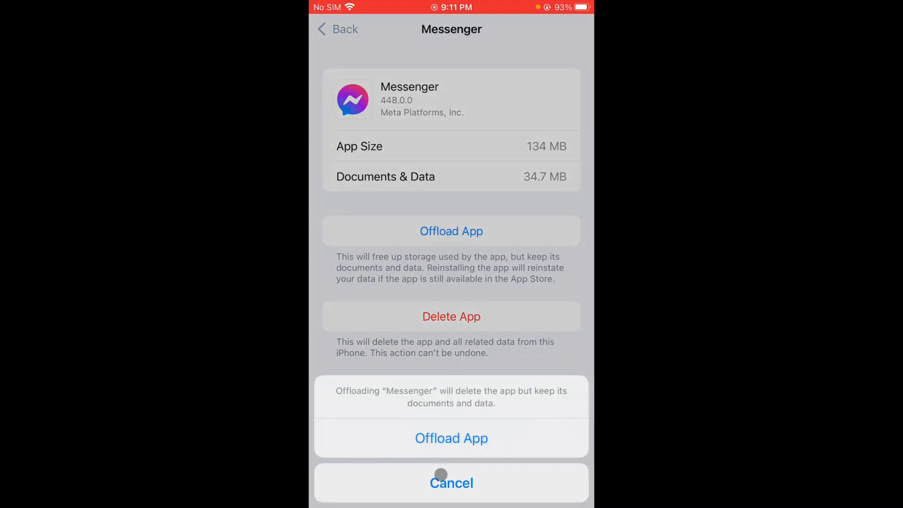
{"action": "left_click", "coordinate": [451, 482]}
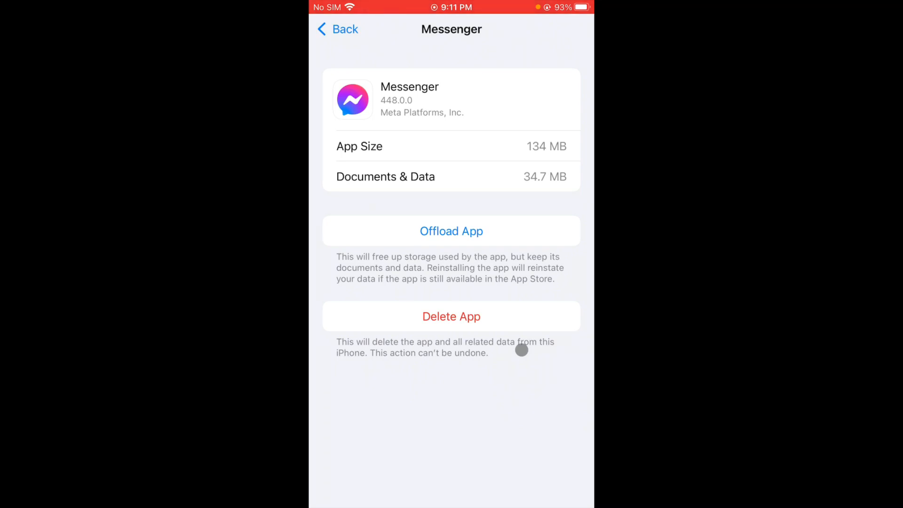
{"action": "left_click", "coordinate": [336, 29]}
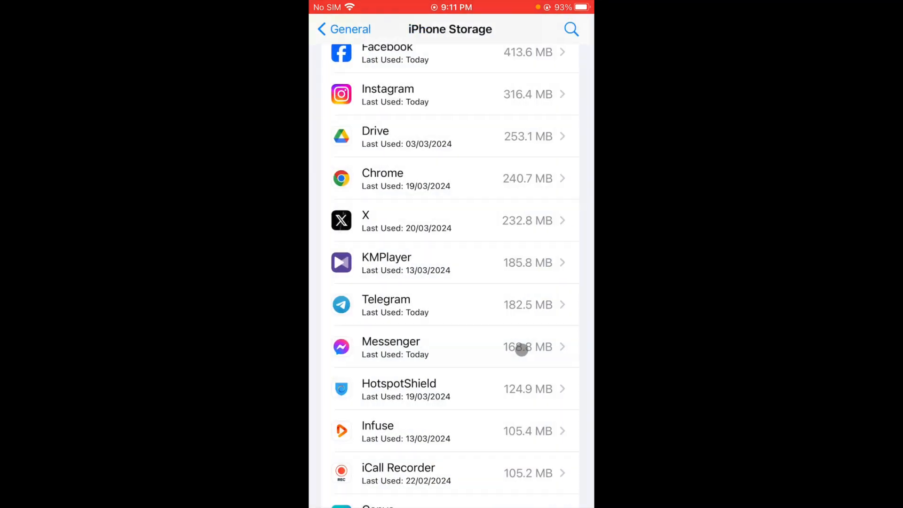
{"action": "left_click", "coordinate": [342, 29]}
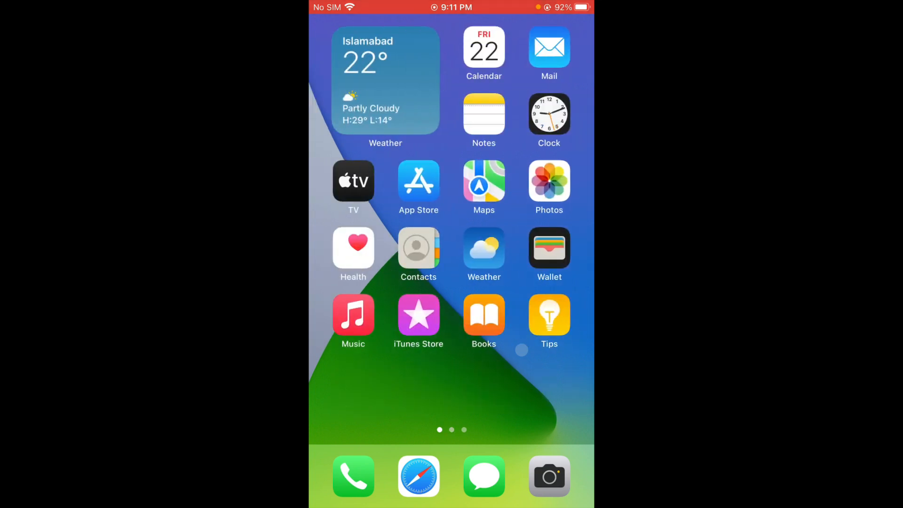
{"action": "scroll", "scroll_direction": "left", "scroll_amount": 3}
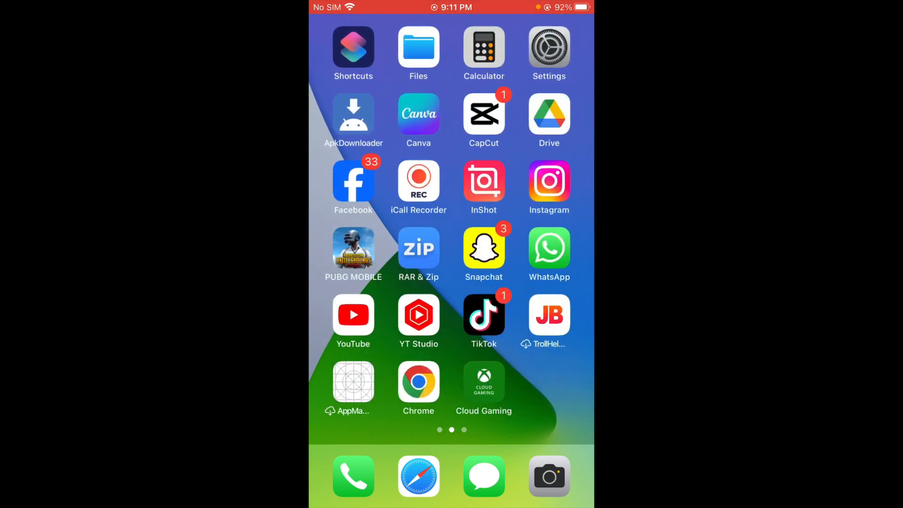
{"action": "scroll", "scroll_direction": "left", "scroll_amount": 3}
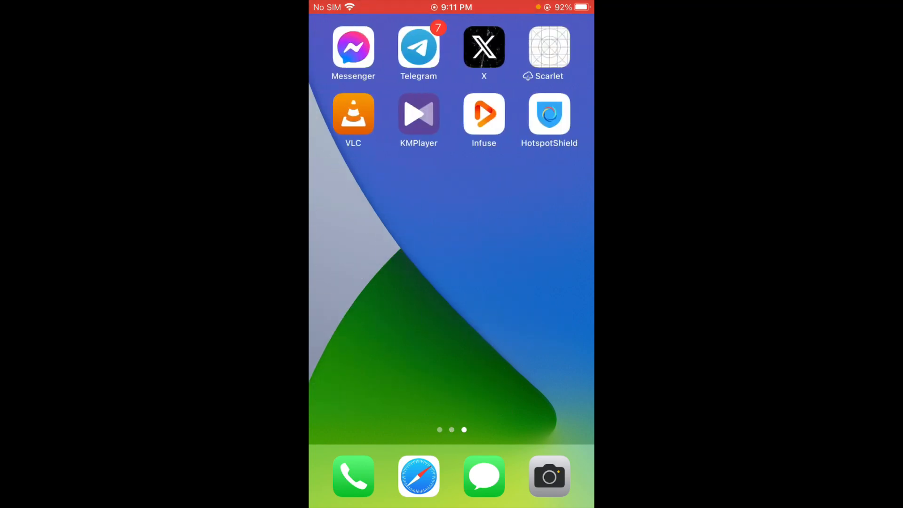